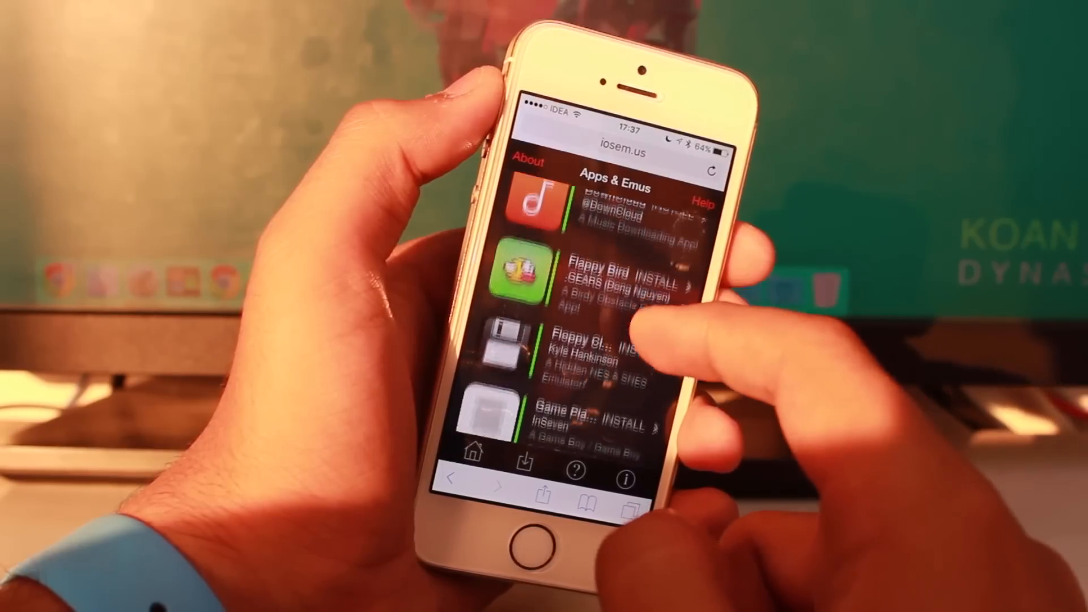
scroll("up", 3)
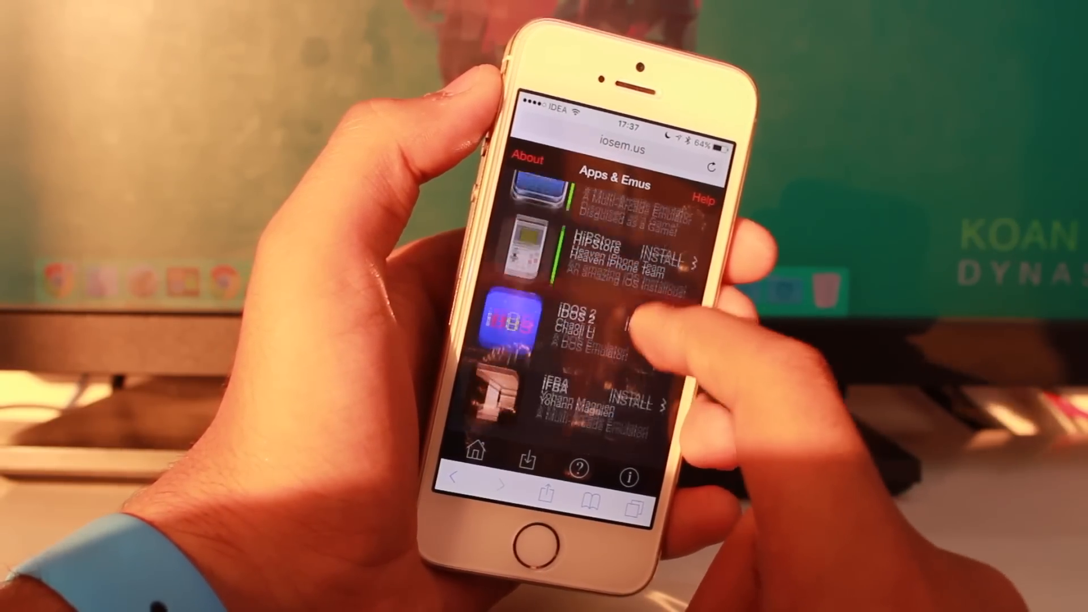
scroll("down", 3)
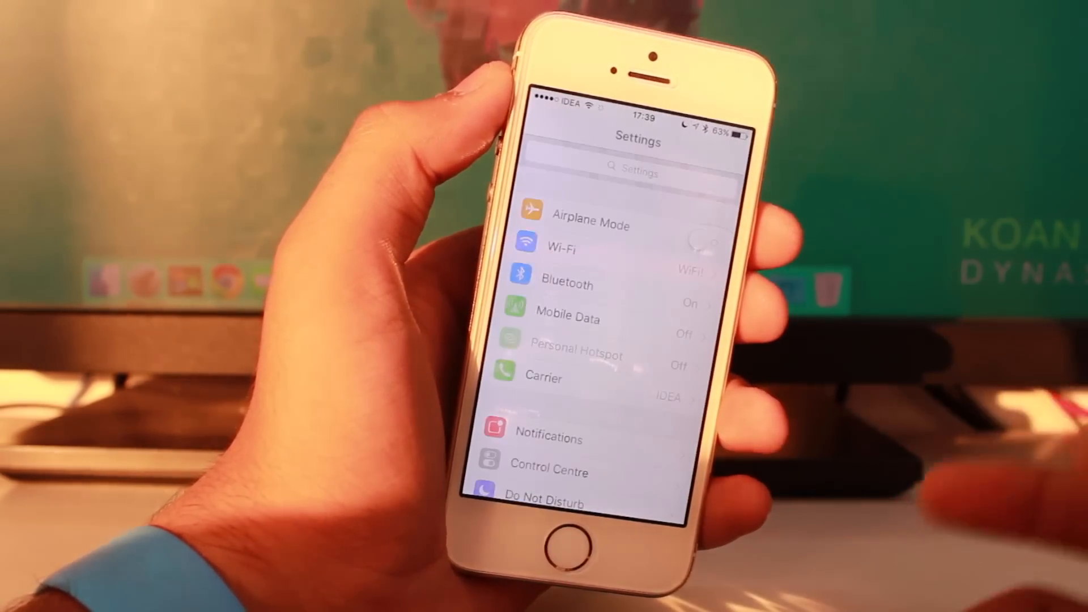
scroll("down", 3)
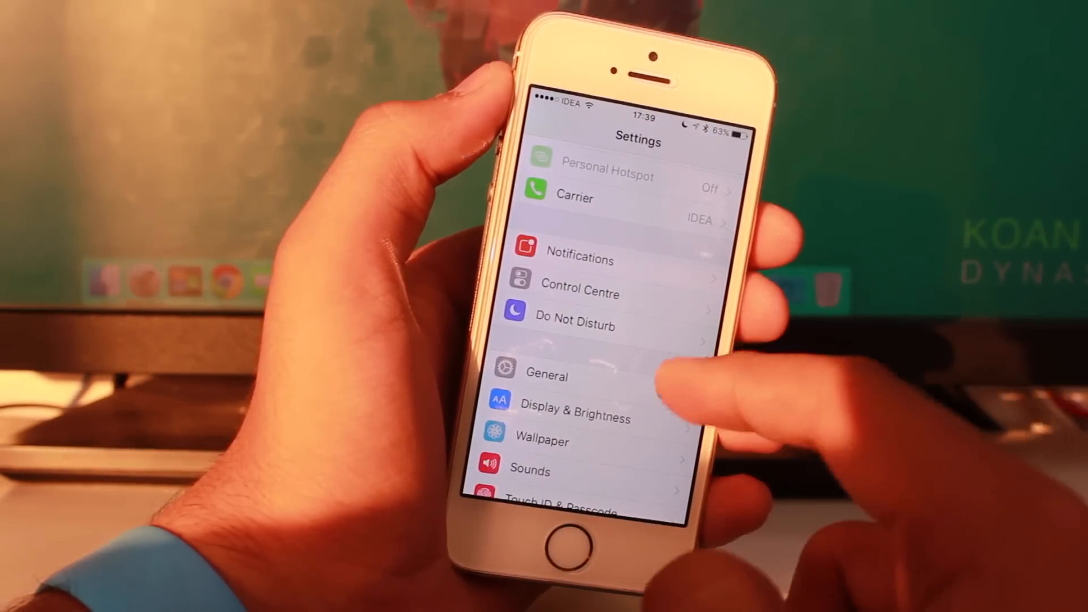